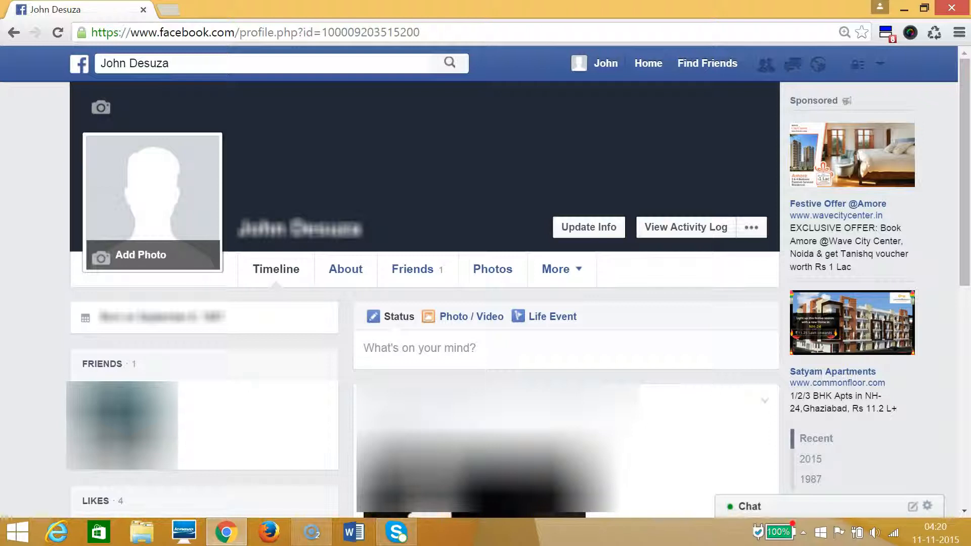
mouse_move(791, 17)
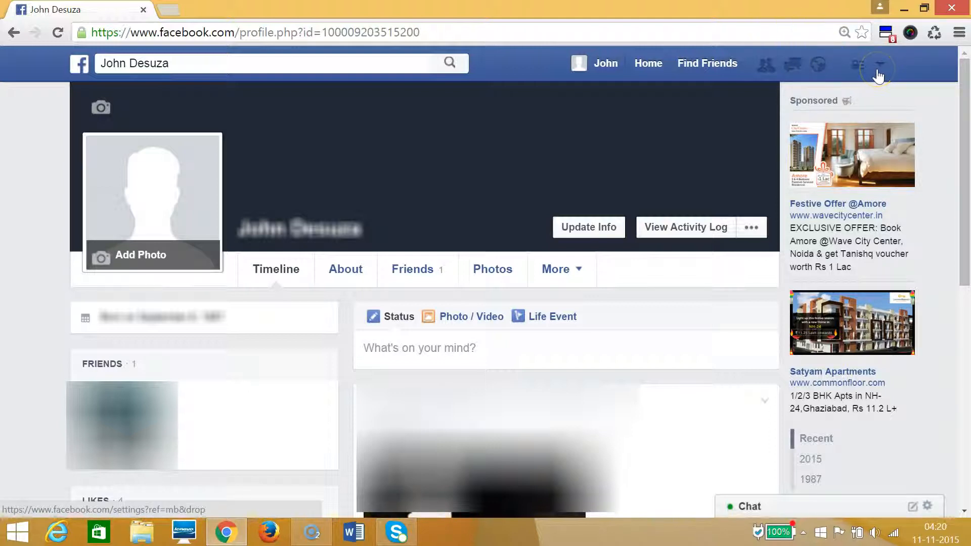
Reach General Account Settings from the top-bar account menu.
left_click(878, 65)
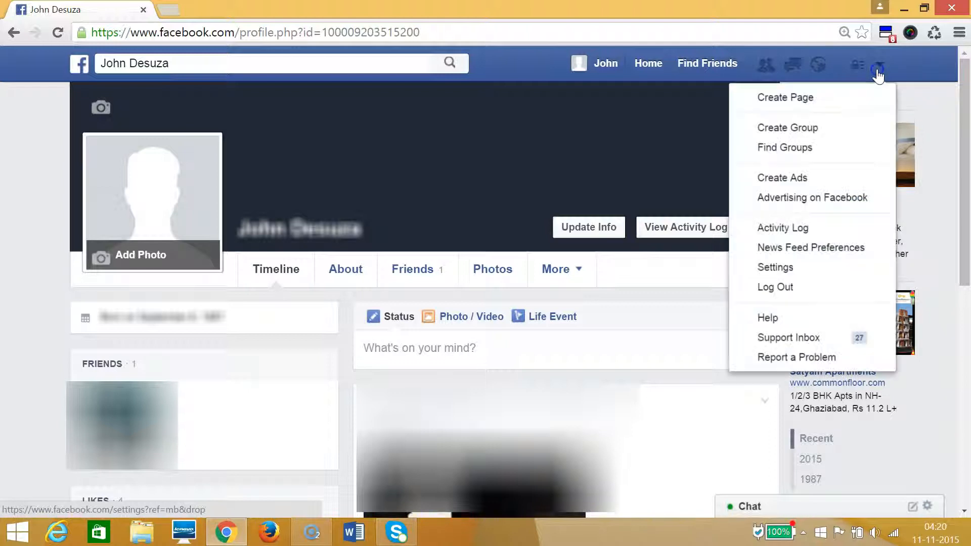
mouse_move(774, 286)
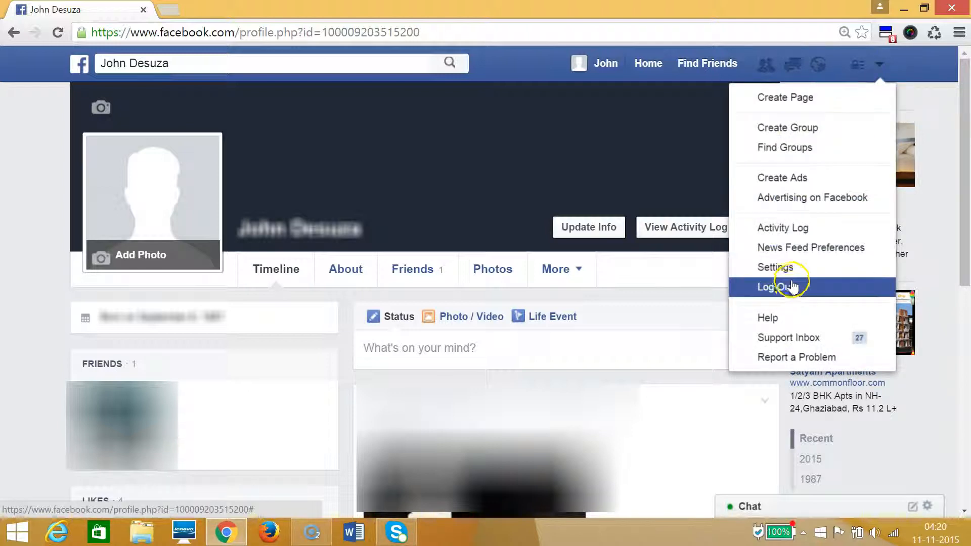
left_click(774, 267)
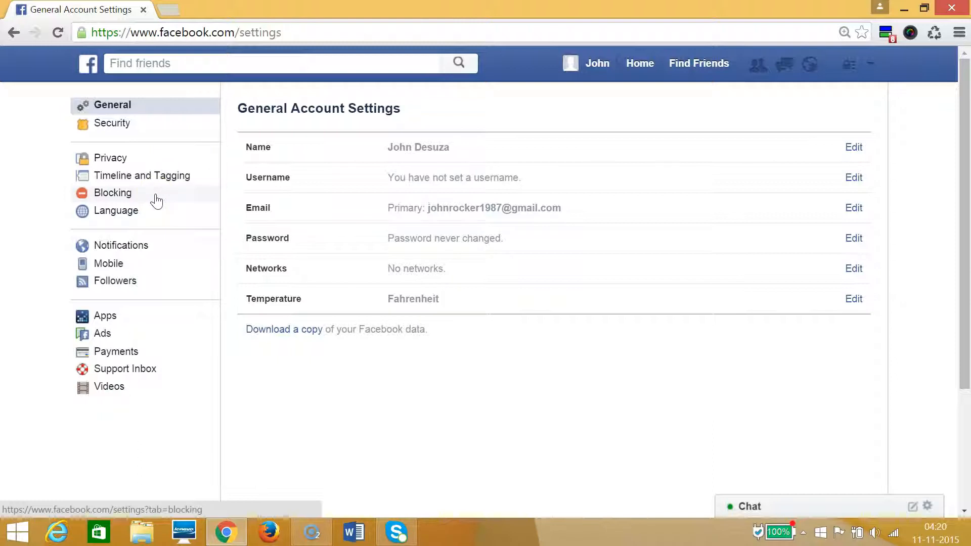
Show the Manage Blocking page scrolled to the Block apps section listing Candy Crush Soda Saga.
left_click(112, 192)
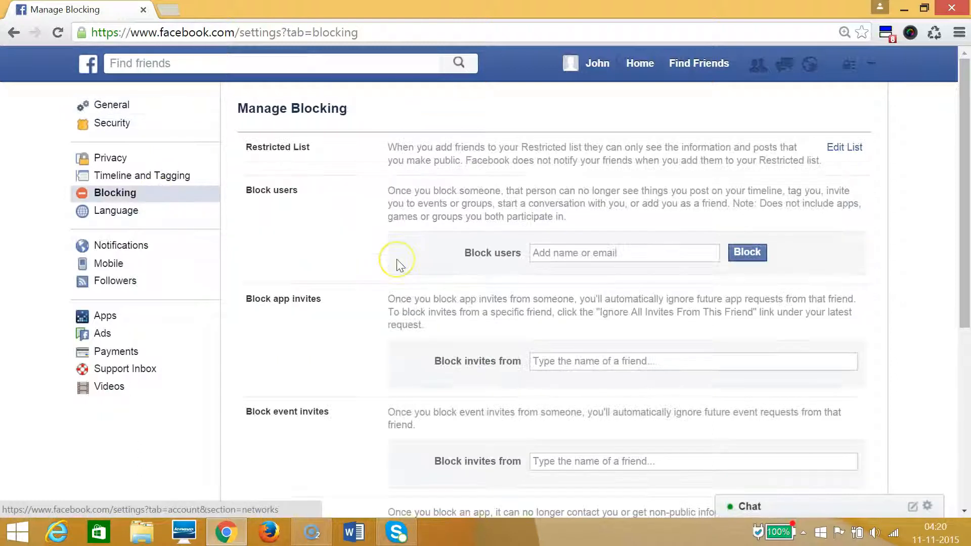
scroll("down", 3)
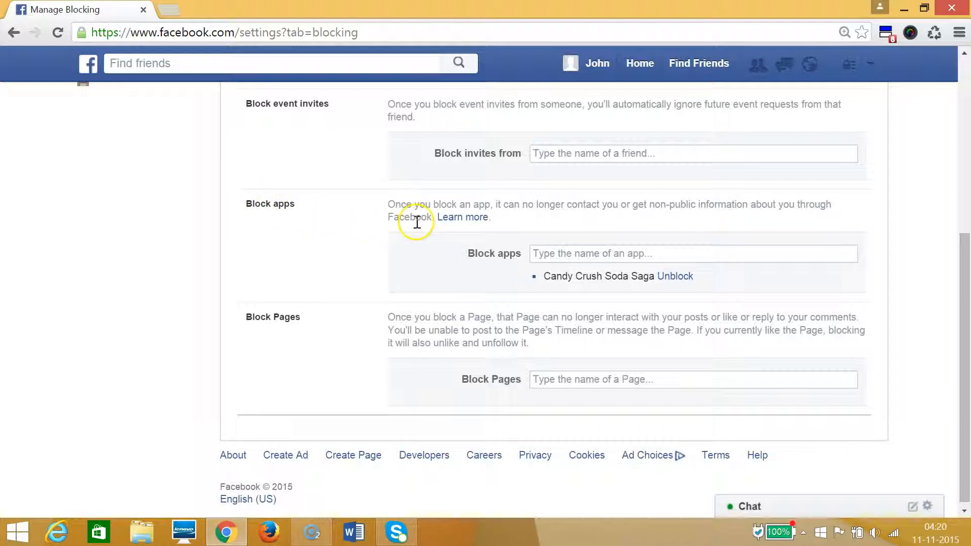
mouse_move(559, 256)
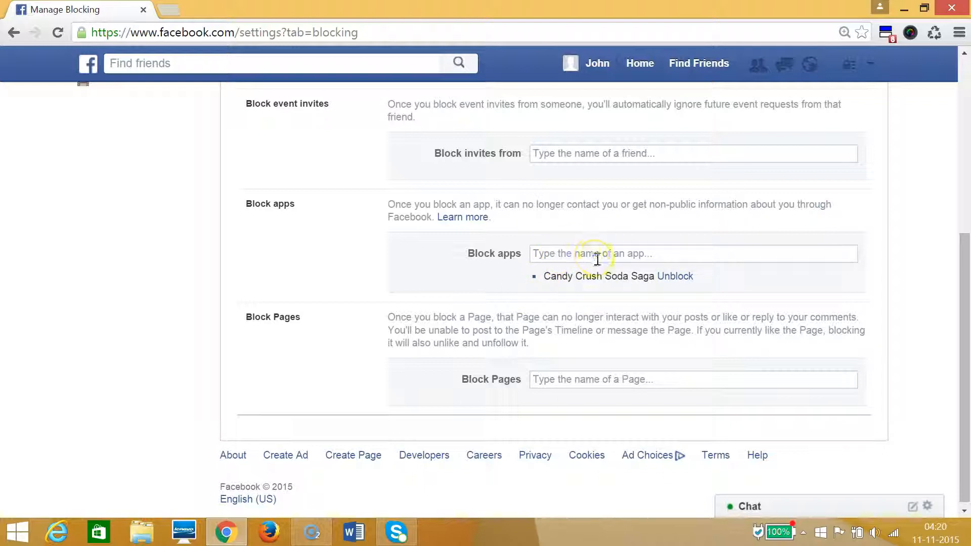
Block the Candy Valley app by searching 'can' and picking it from the suggestions.
type("can")
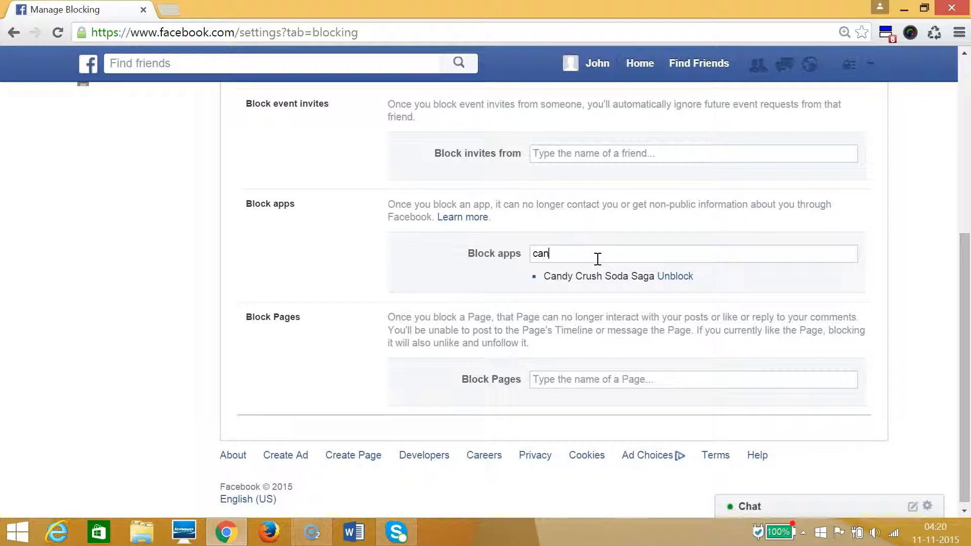
left_click(692, 253)
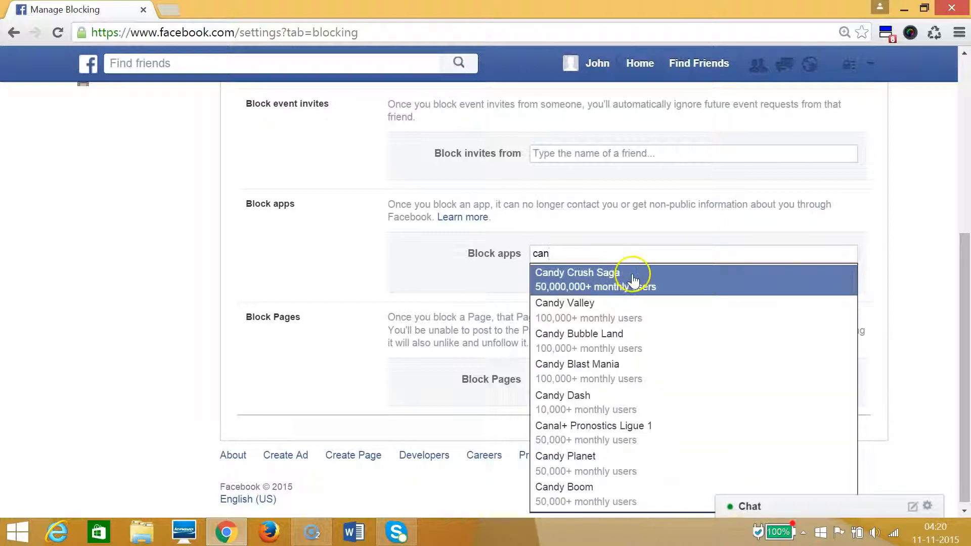
left_click(575, 279)
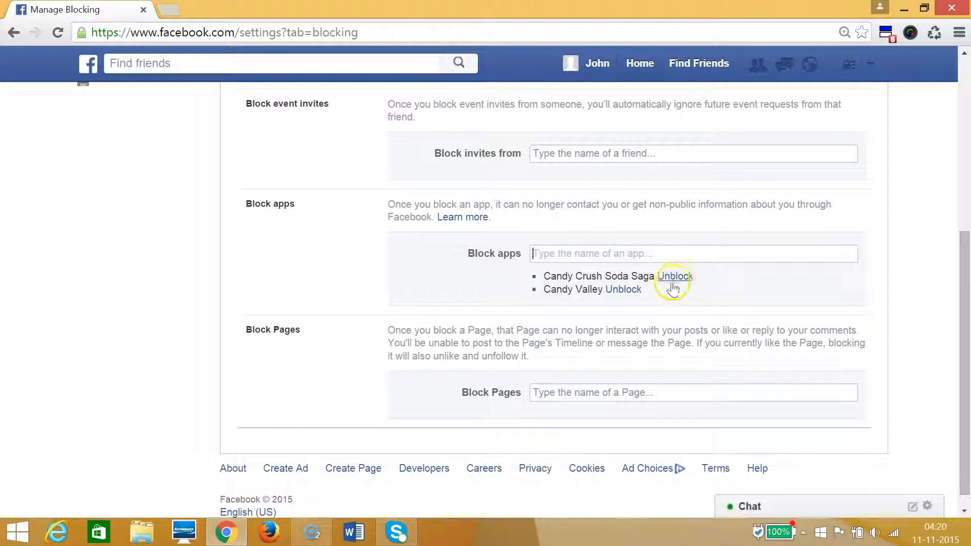
Unblock Candy Crush Soda Saga and Candy Valley, leaving no blocked apps.
left_click(674, 276)
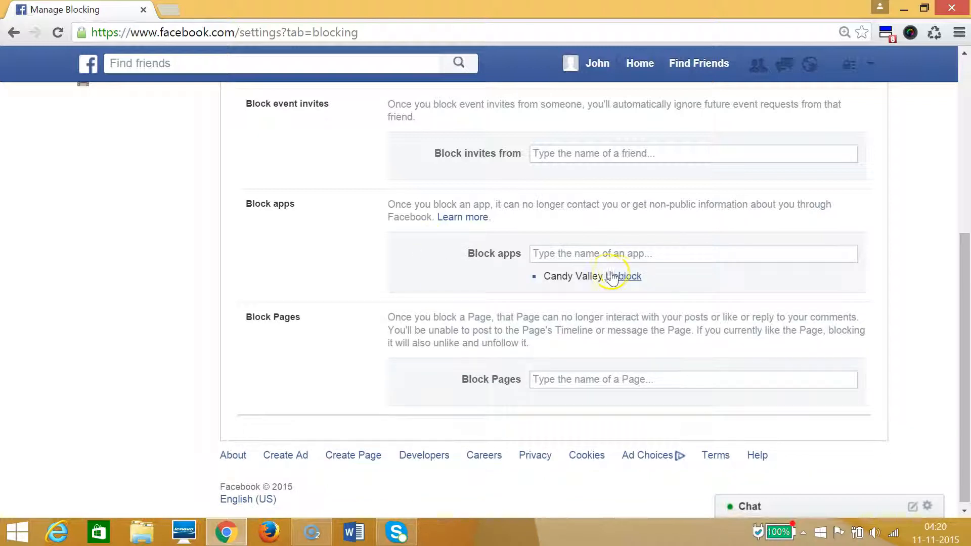
left_click(626, 276)
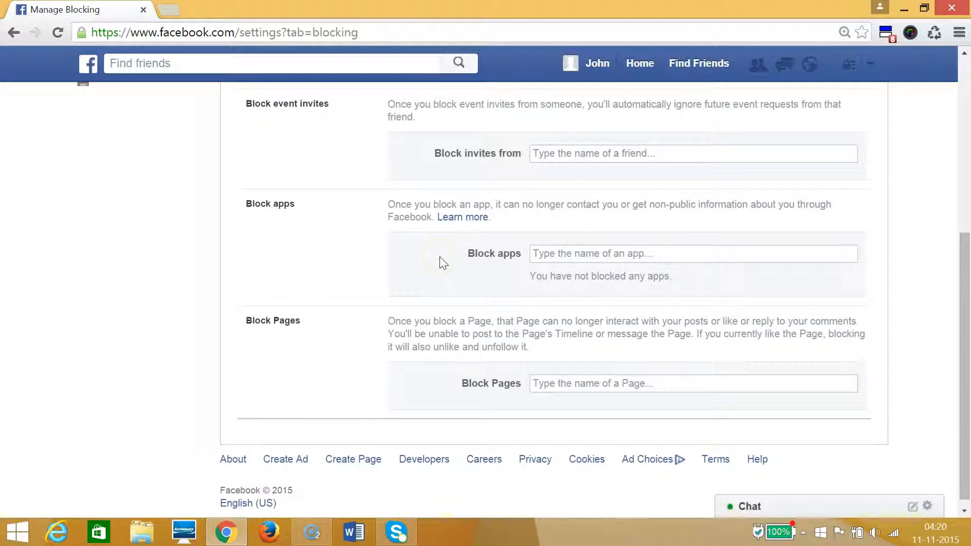